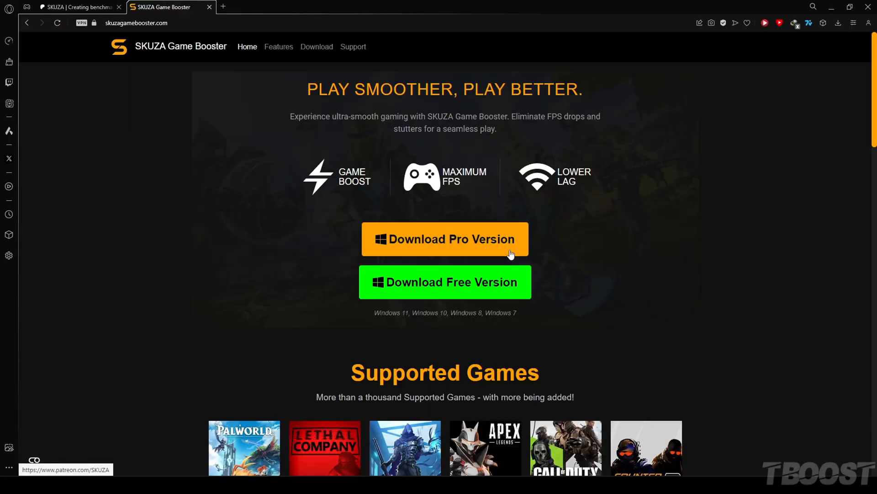
Step: Download the free SKUZAGameBooster_Demo.exe installer into the Downloads folder
left_click(445, 282)
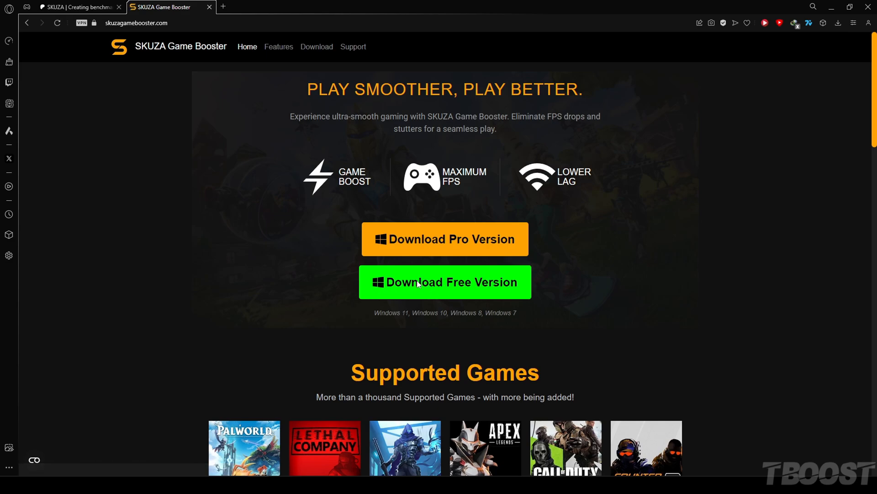
left_click(444, 281)
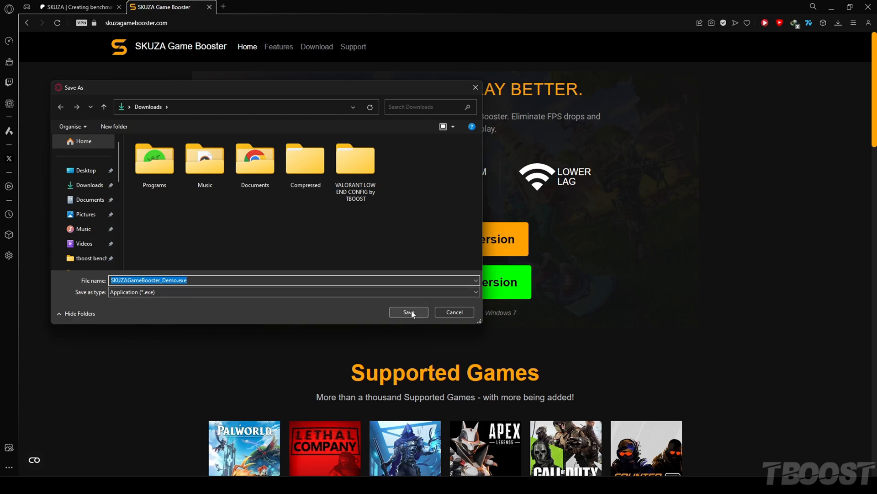
left_click(408, 311)
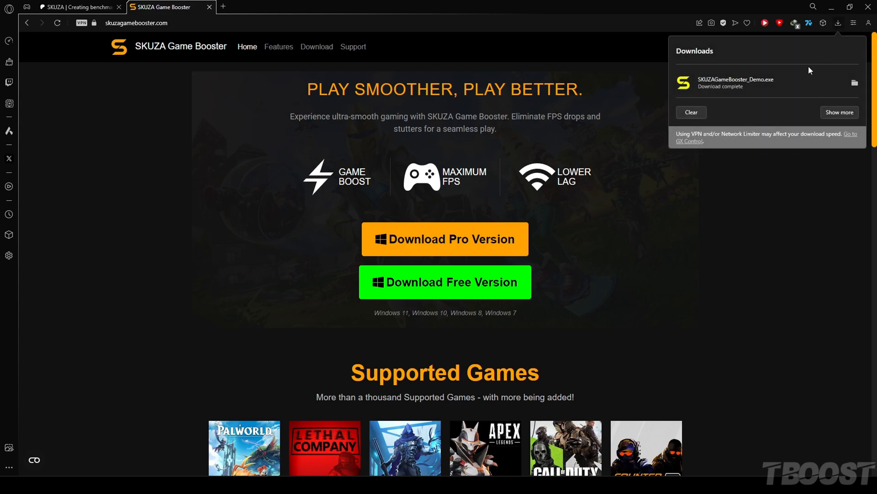
mouse_move(725, 83)
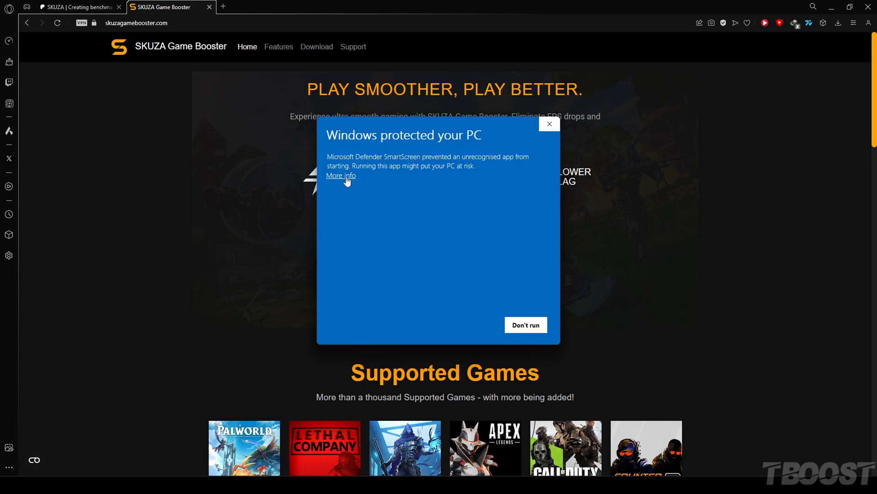
Step: Bypass the Windows protection warning, install SKUZA Game Booster Demo to the default folder, and launch it
left_click(340, 175)
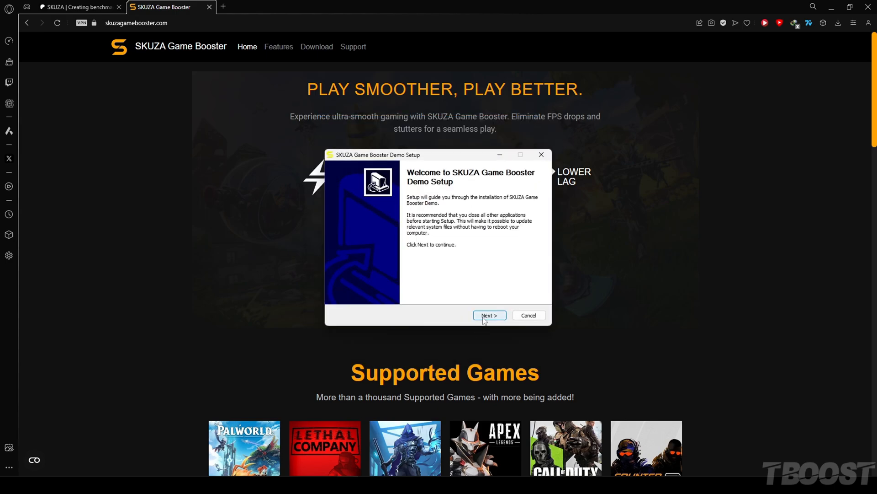
left_click(489, 315)
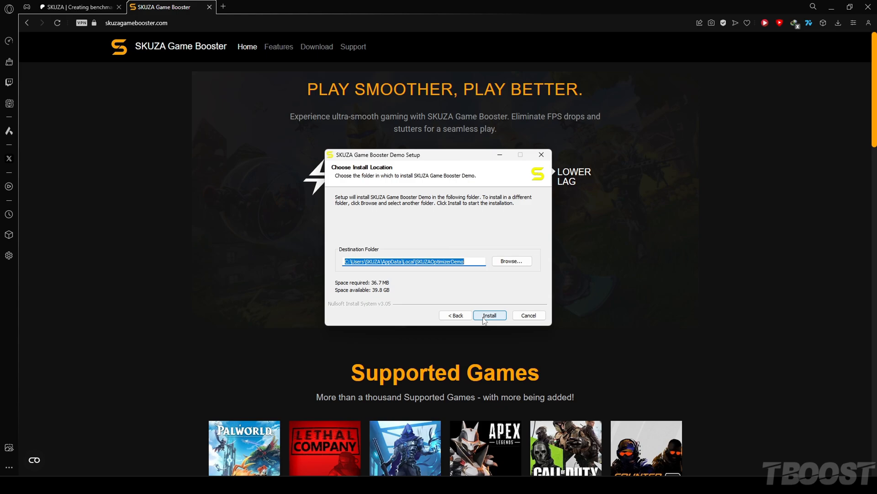
left_click(489, 314)
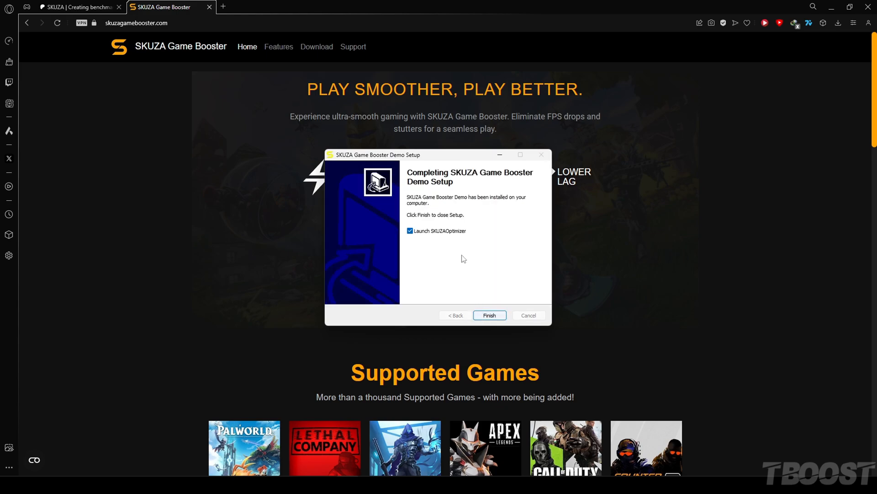
left_click(488, 315)
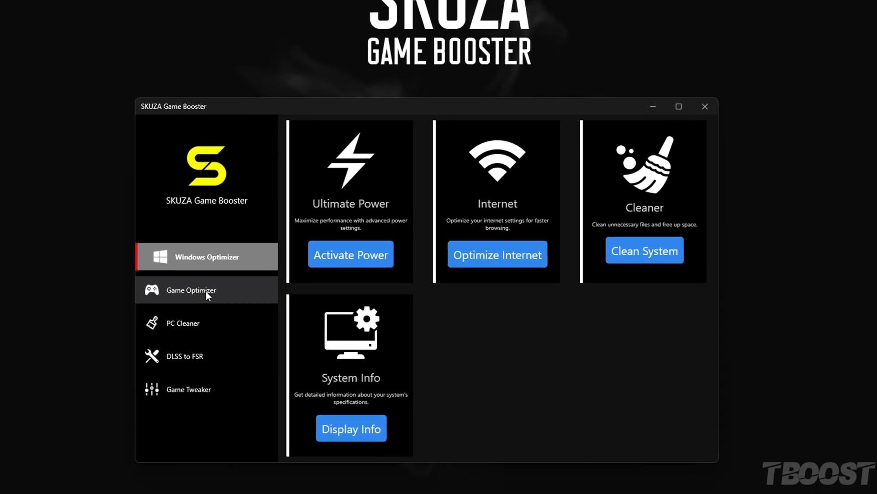
Step: Search 'lethal' in Game Optimizer, pick Lethal Company, and start a Low-mode optimization
left_click(191, 289)
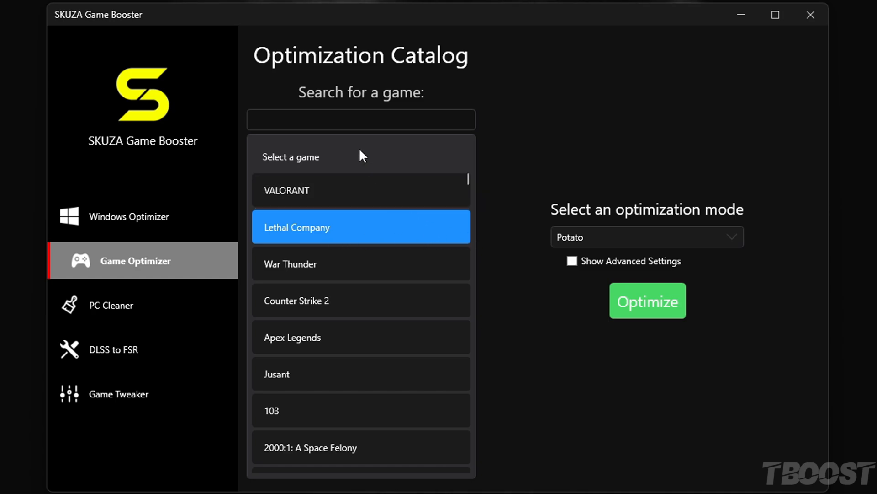
type("lethal")
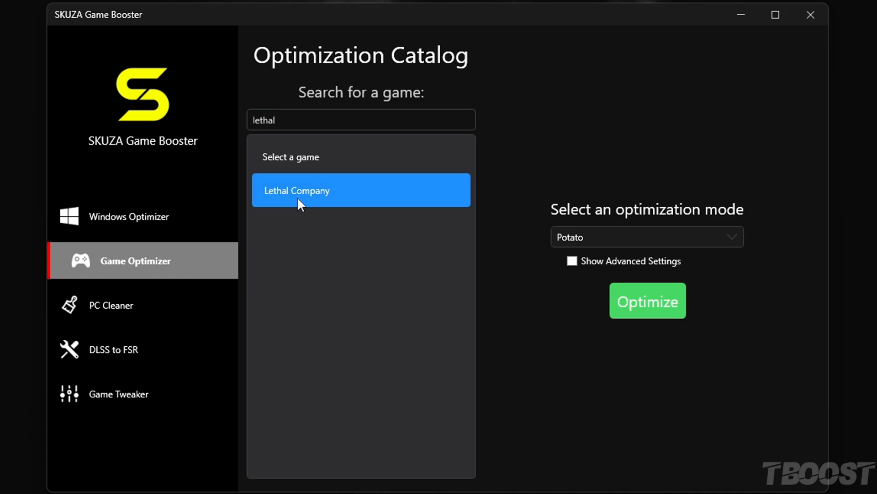
left_click(646, 236)
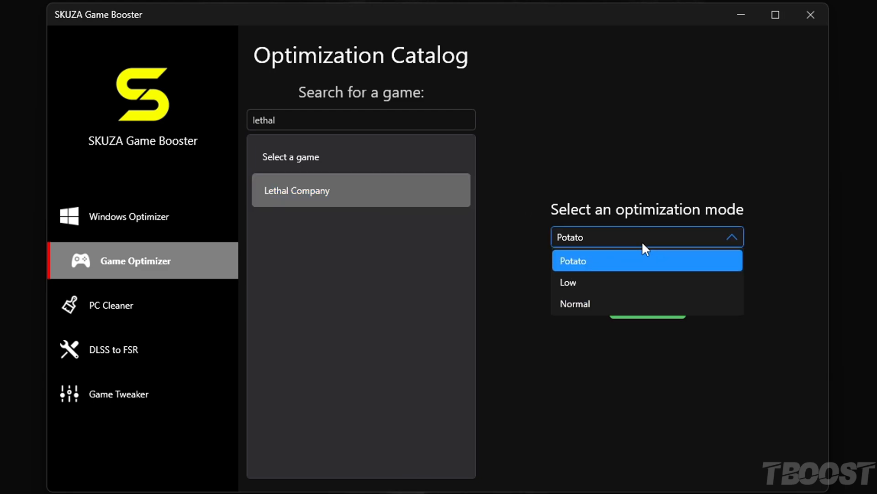
left_click(568, 282)
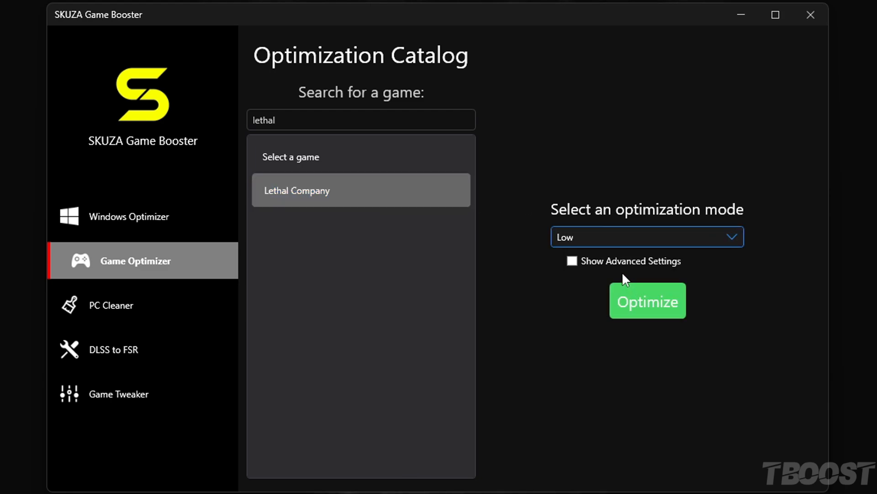
left_click(647, 300)
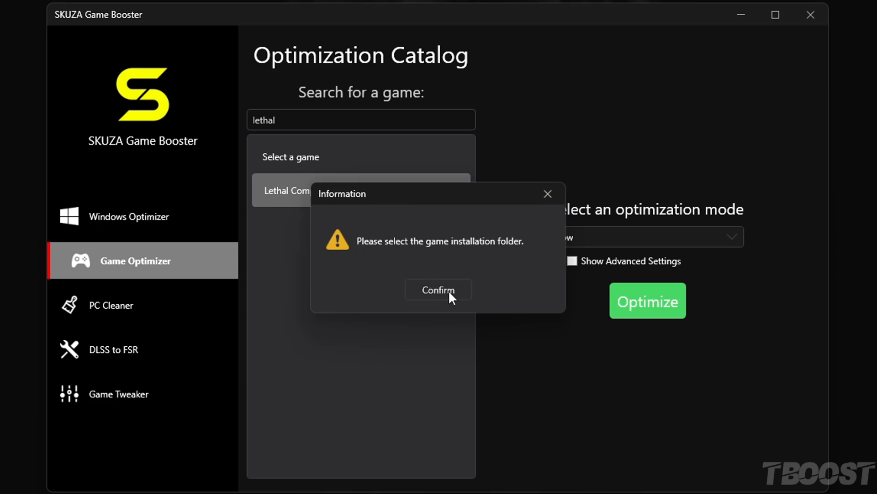
Step: Select H:\Games\Lethal Company as the game folder and confirm the success message
left_click(438, 290)
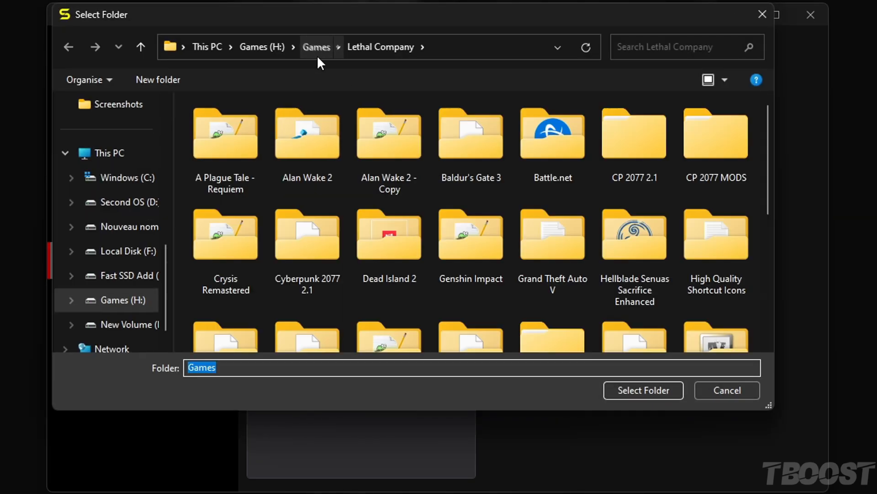
left_click(316, 46)
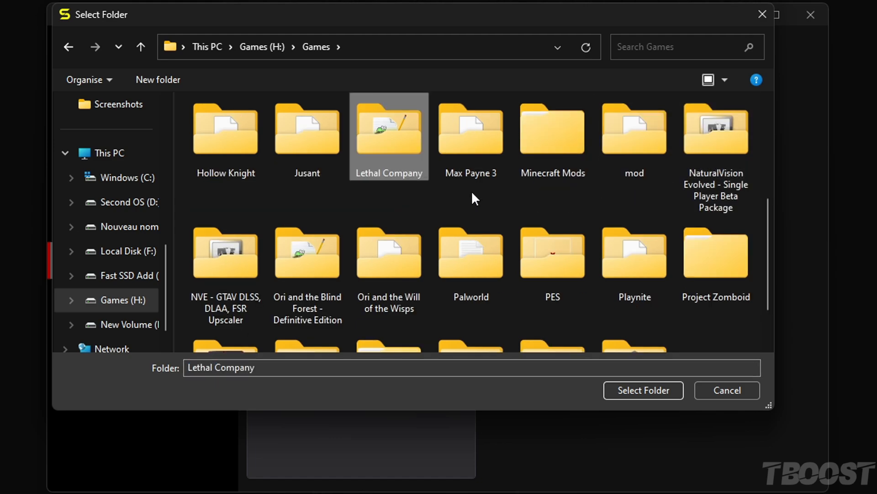
double_click(388, 128)
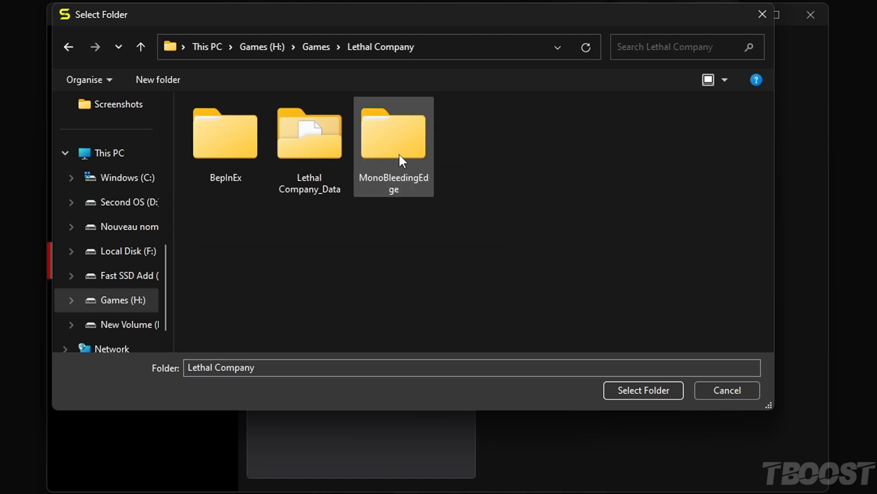
left_click(643, 390)
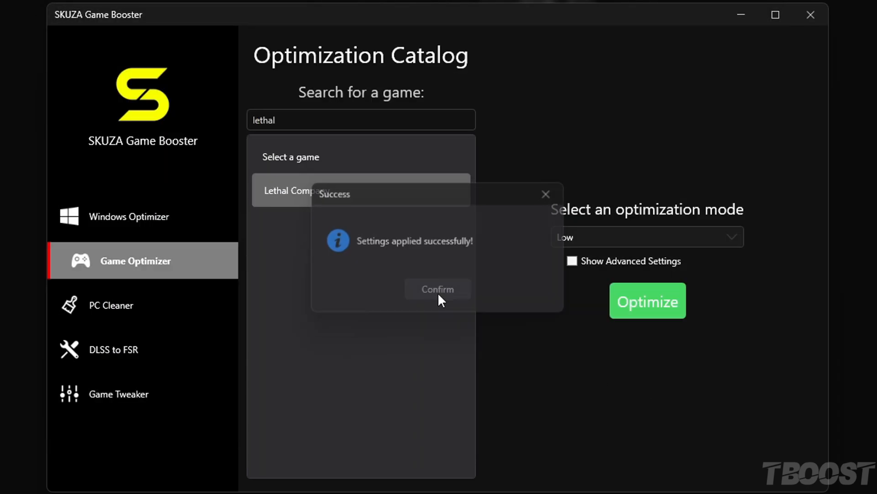
left_click(437, 289)
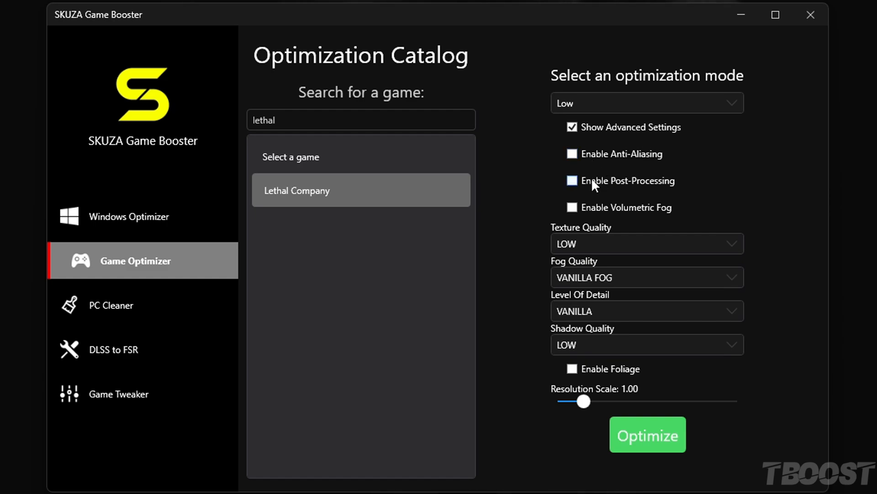
Step: Show advanced settings, set texture, fog and shadow quality to VERY LOW and detail to LOW
left_click(646, 243)
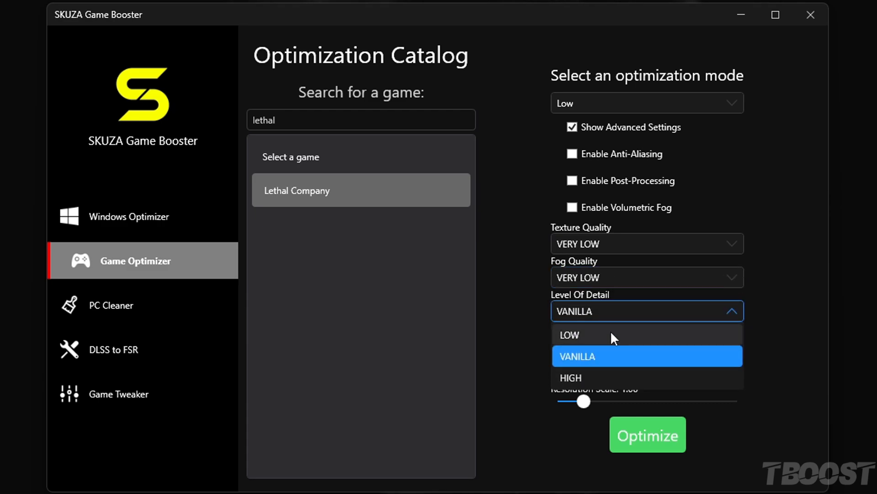
left_click(568, 334)
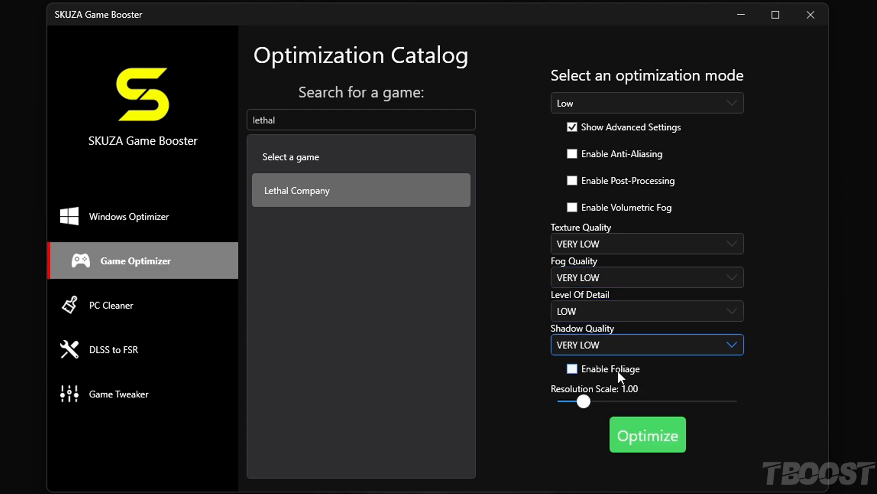
left_click(128, 216)
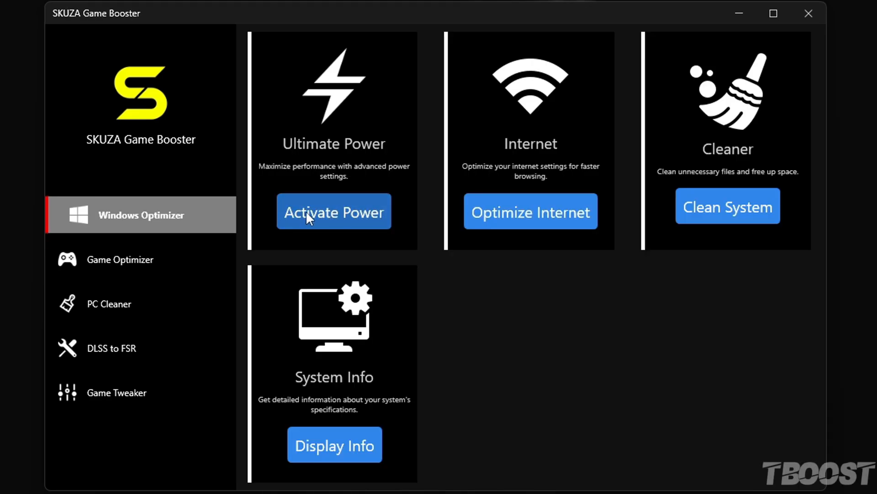
Step: Activate Ultimate Performance mode, optimize internet, clean system files, and close the PC specifications summary
left_click(333, 211)
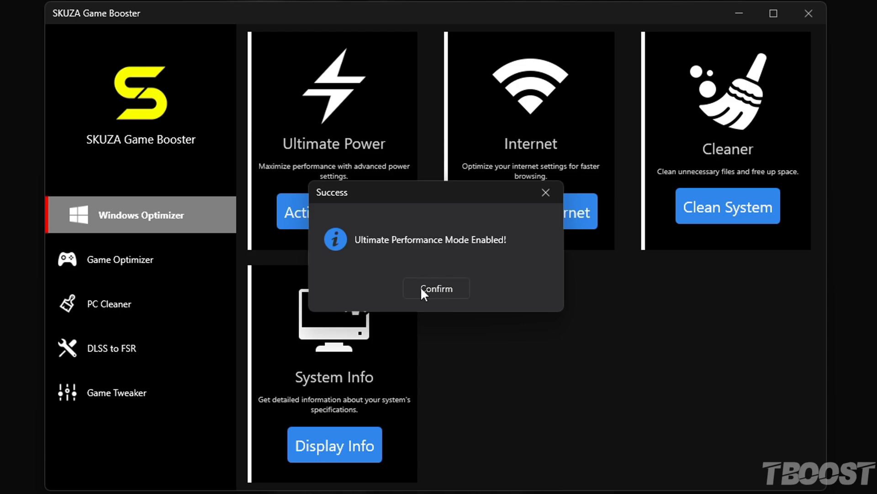
left_click(436, 288)
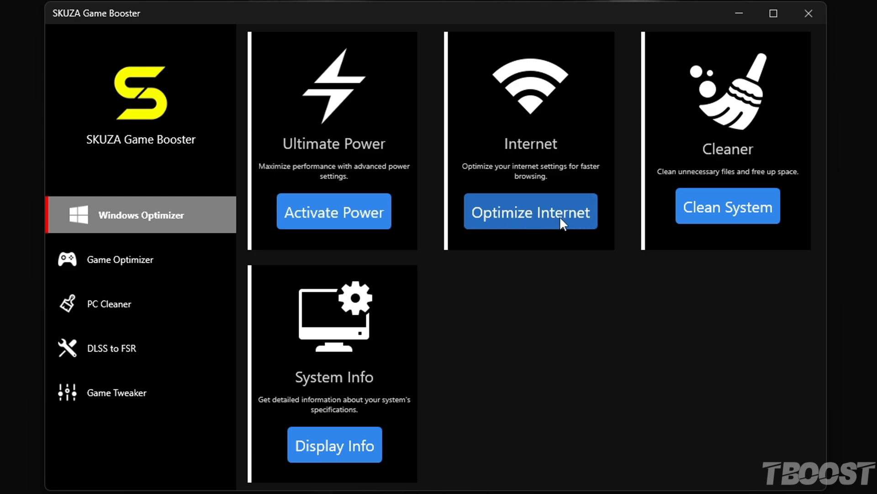
left_click(530, 212)
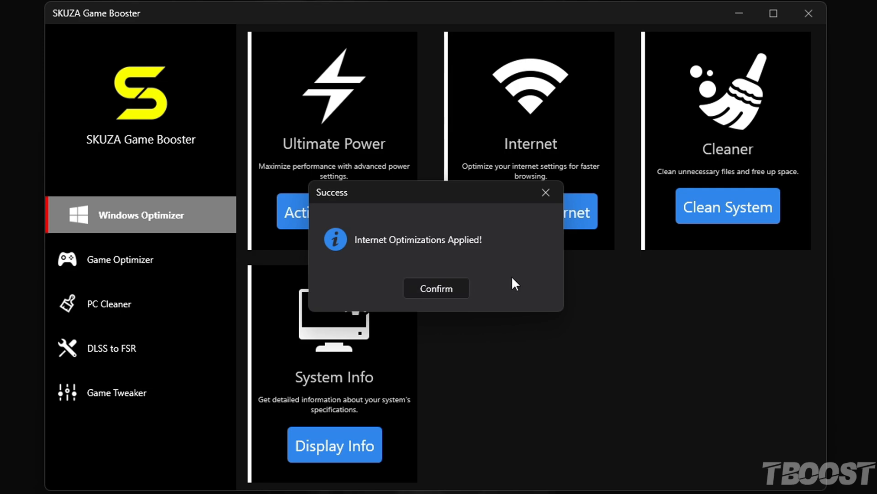
left_click(436, 288)
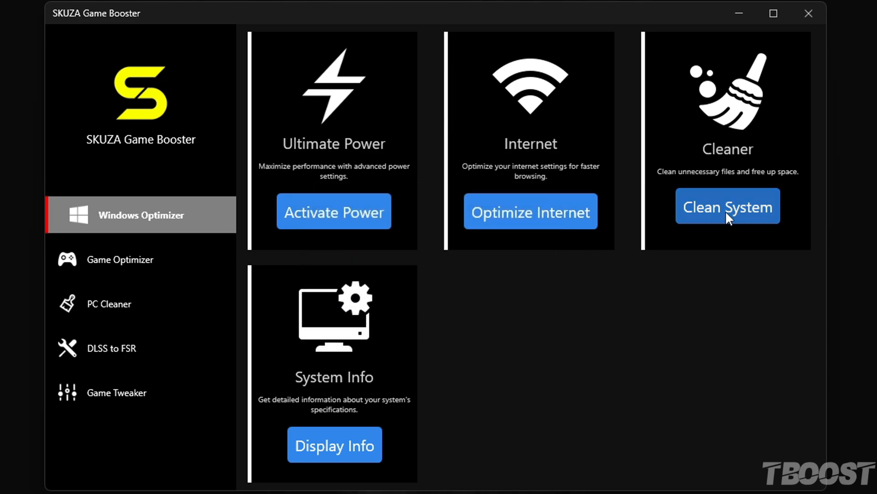
left_click(728, 206)
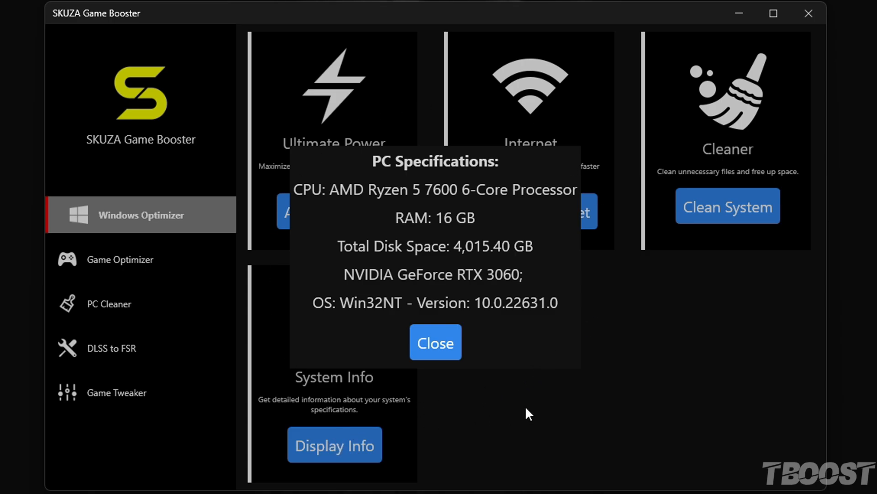
left_click(436, 342)
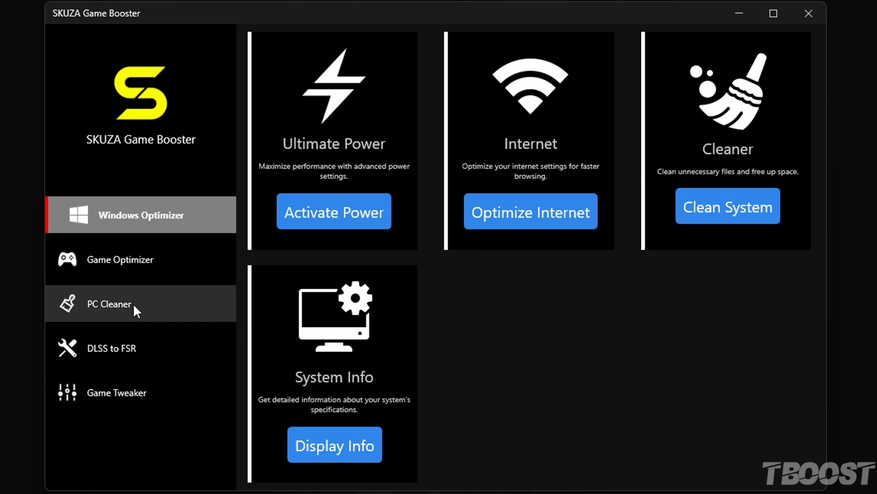
Step: Run PC Cleaner's Clean Up, freeing 728 MB of memory
left_click(122, 304)
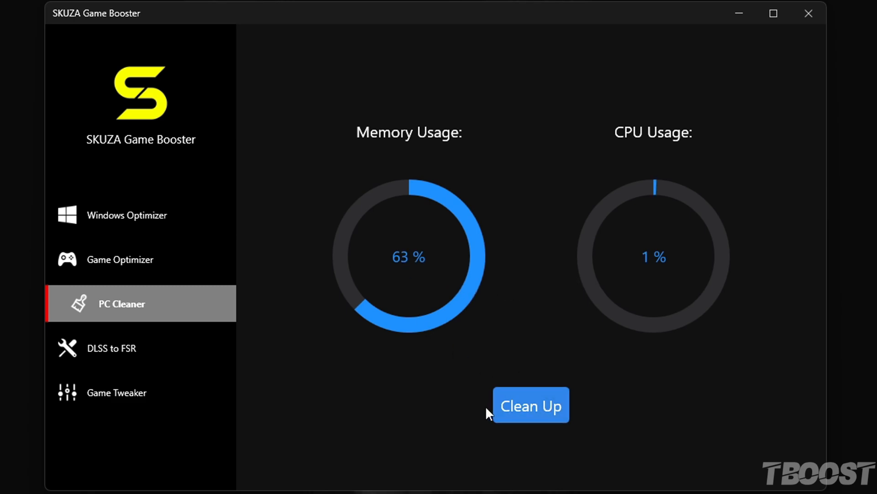
left_click(530, 405)
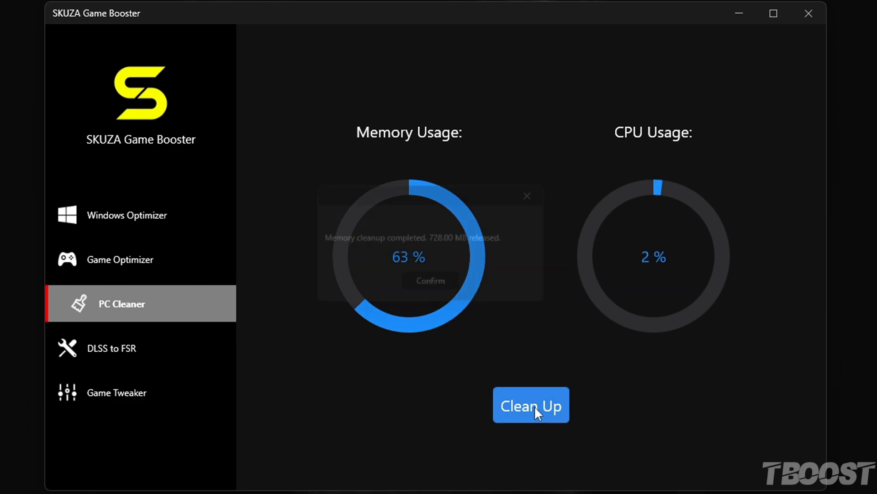
left_click(531, 405)
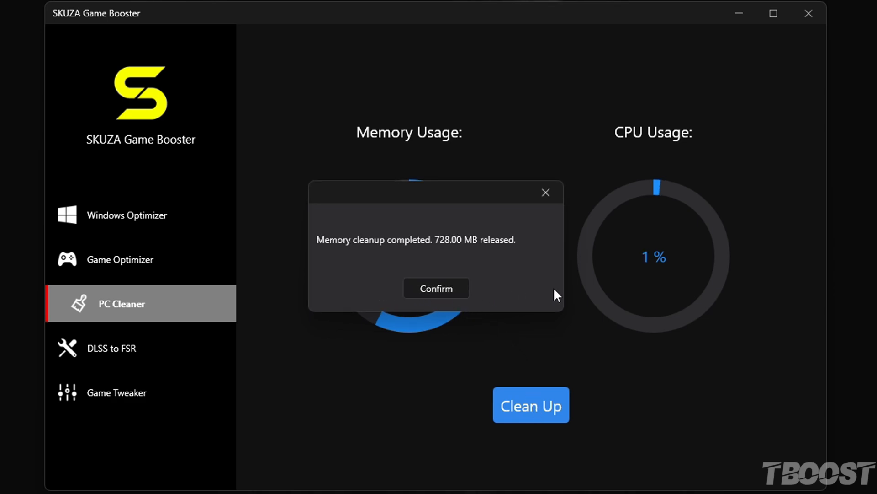